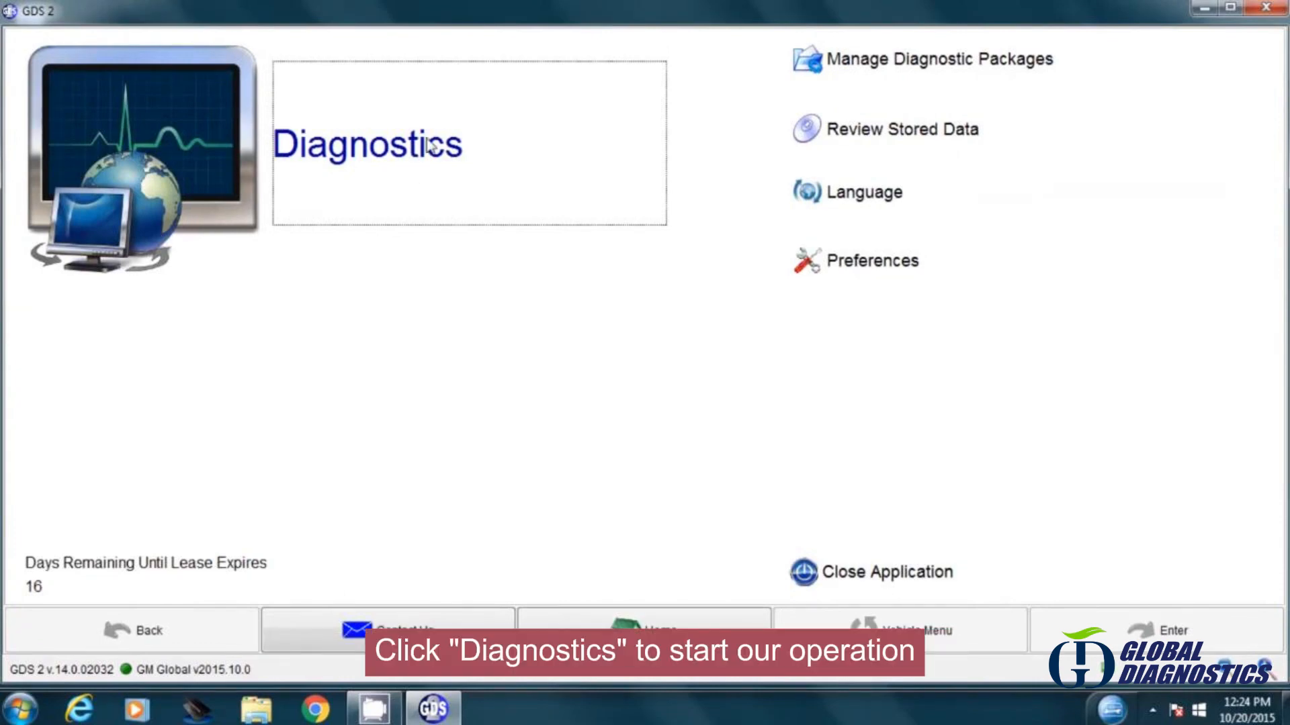
# - Start a diagnostics session on the Cruze and bring up its Vehicle DTC Information summary
pyautogui.click(368, 146)
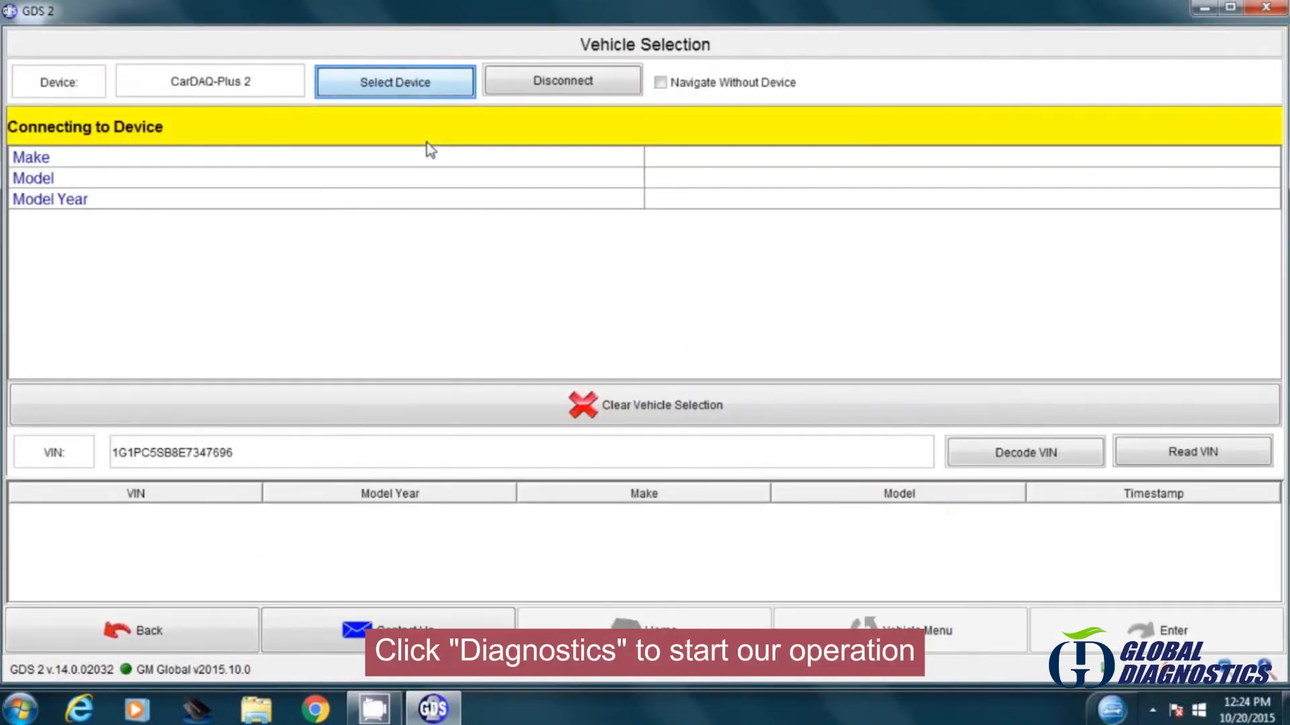
pyautogui.click(1025, 451)
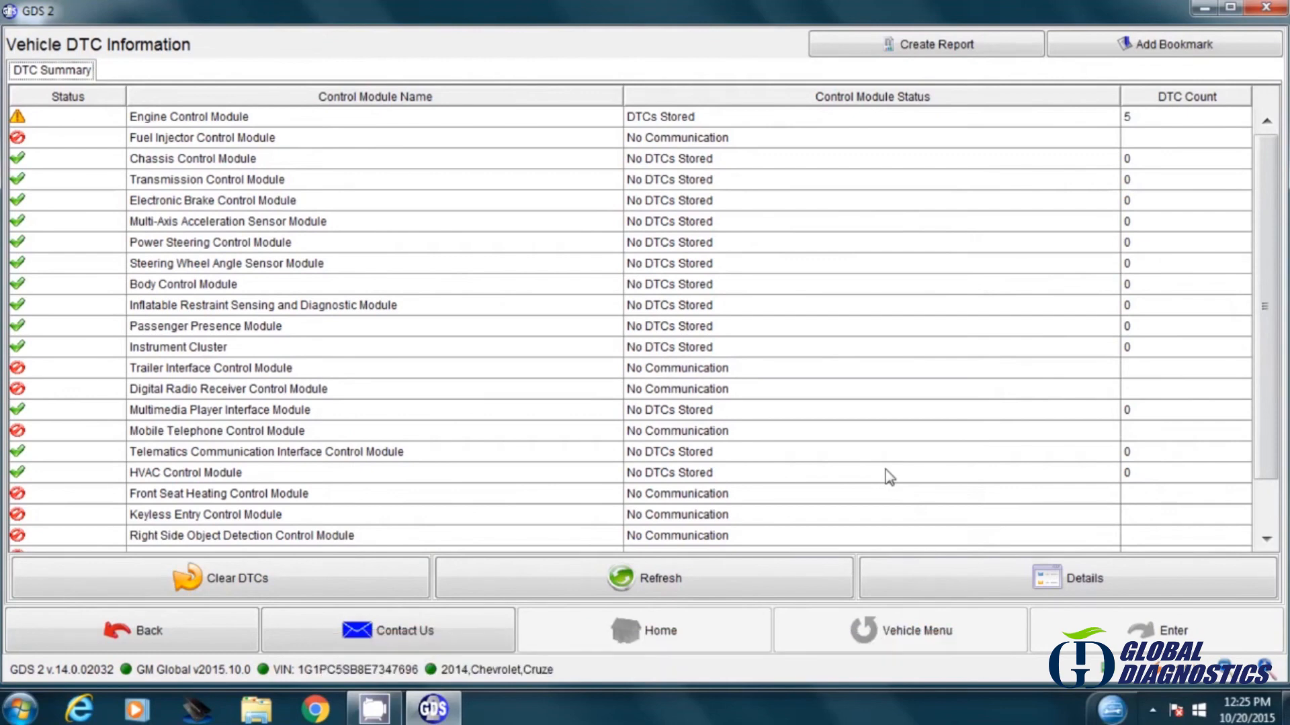
# - Show the Engine Control Module's five codes (P0097, P00F4, P0113, P2227, P2228) and refresh their statuses
pyautogui.click(1086, 577)
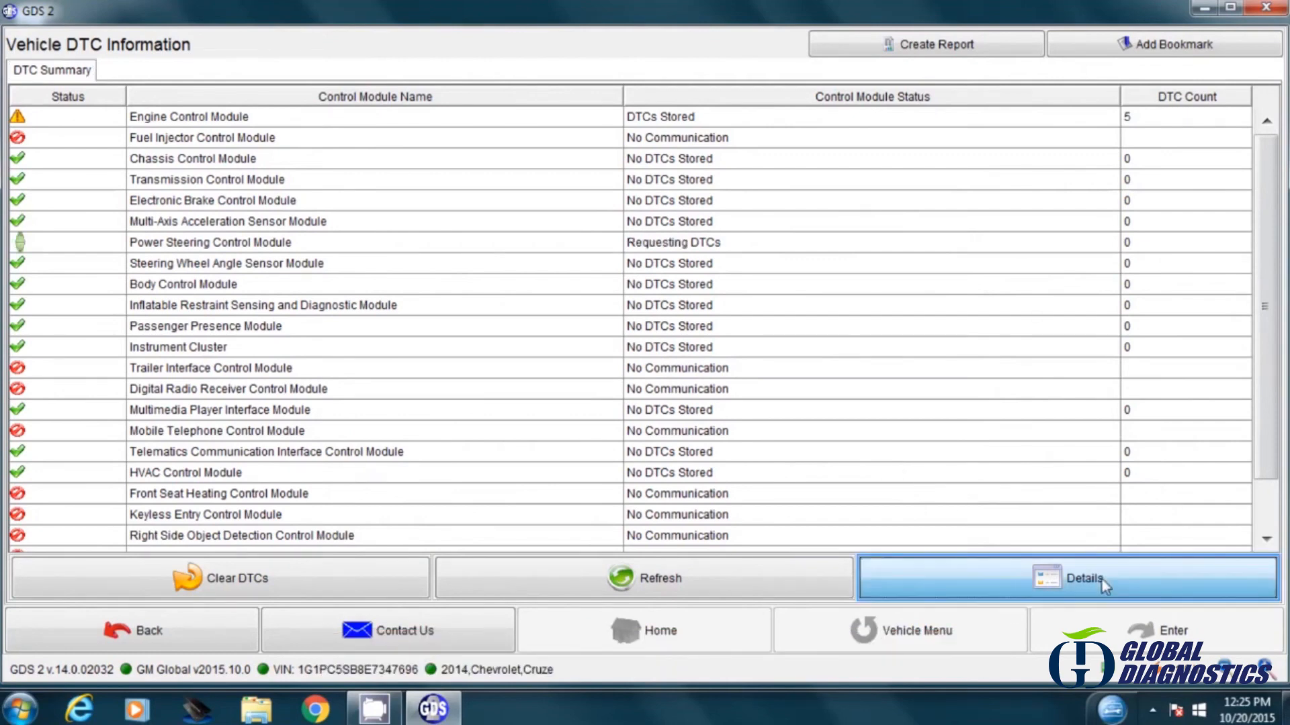
pyautogui.click(1083, 578)
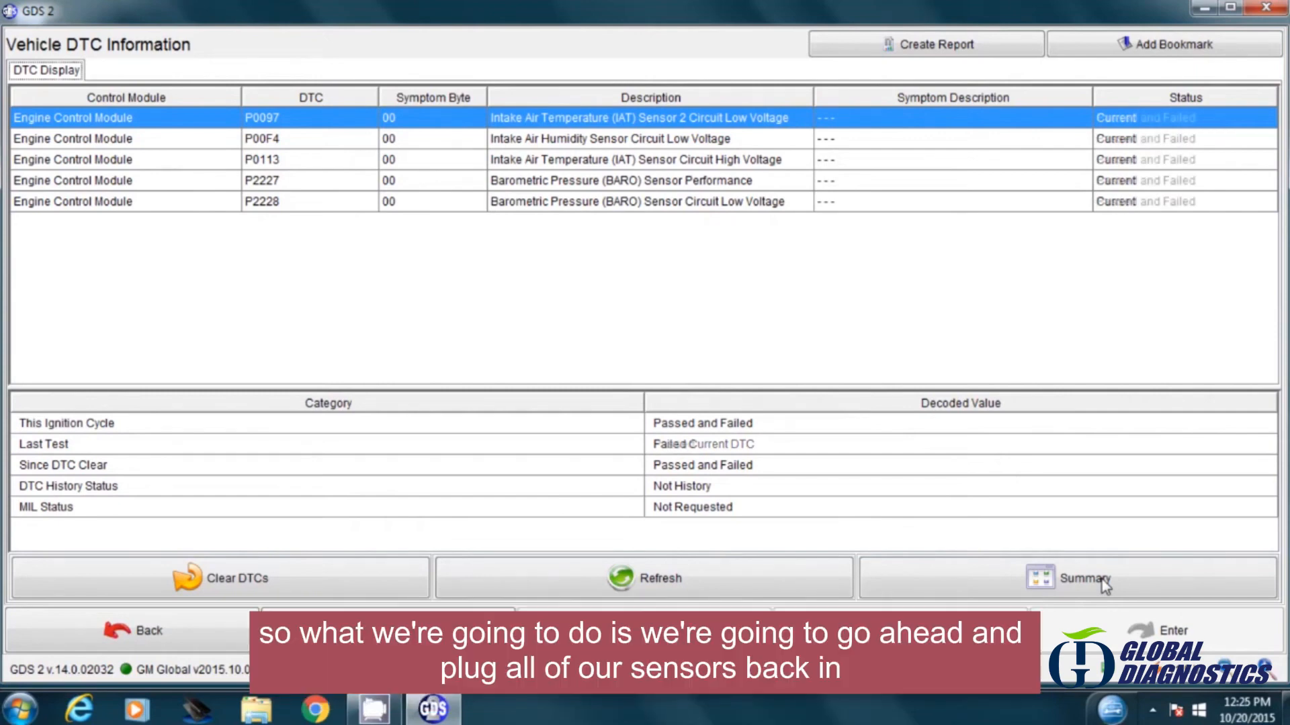
pyautogui.click(642, 577)
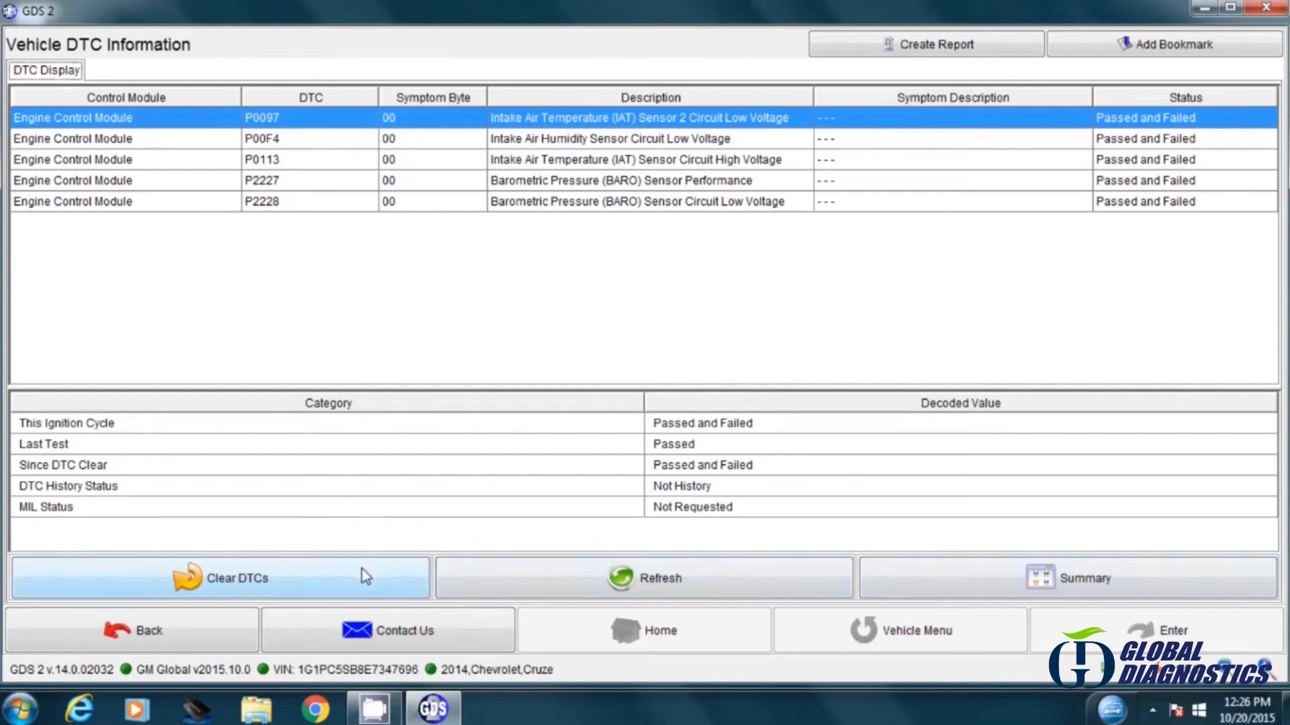
# - Clear the Engine Control Module's DTCs, confirming the emissions prompt, and return to the diagnostics menu
pyautogui.click(227, 577)
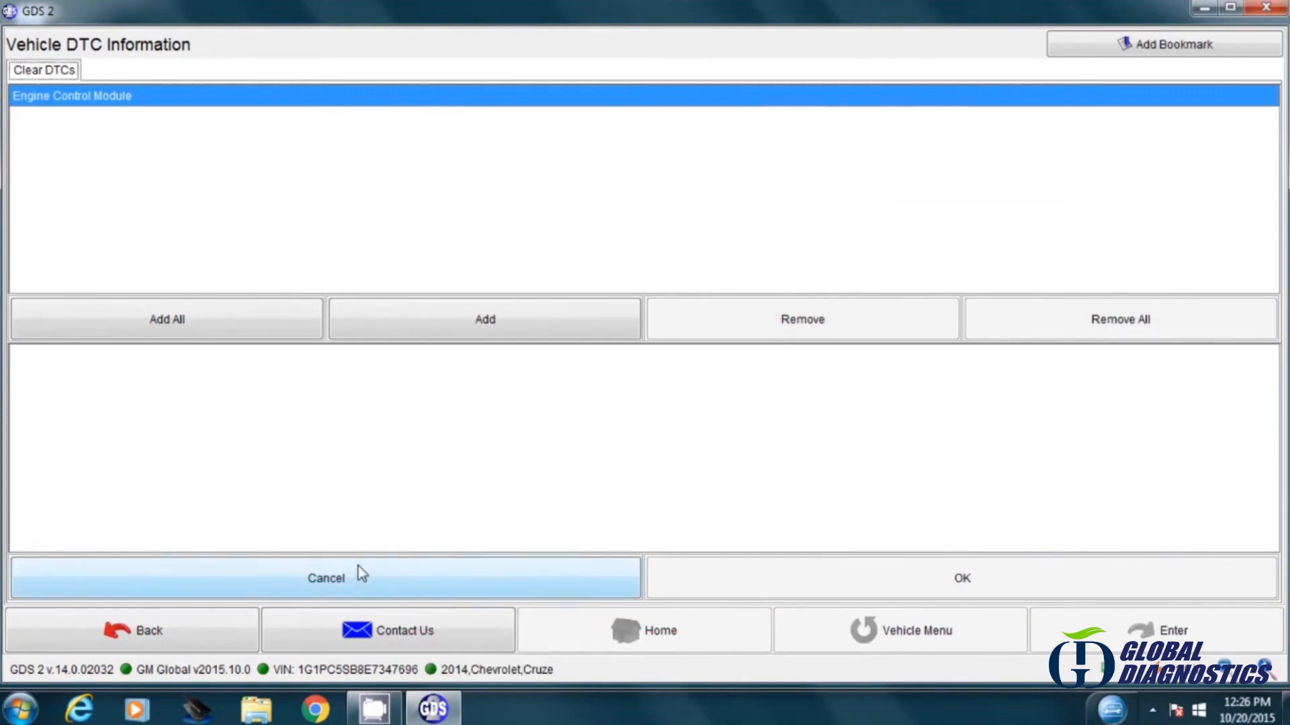
pyautogui.click(484, 320)
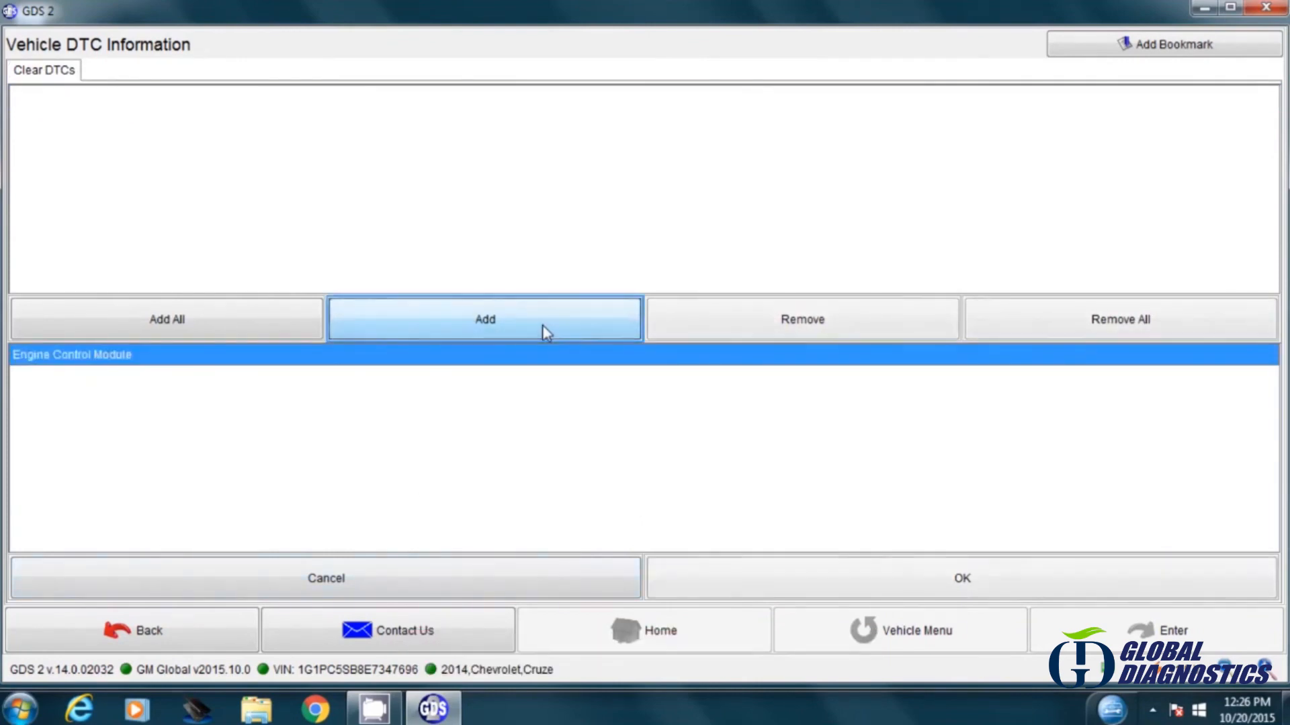
pyautogui.click(962, 578)
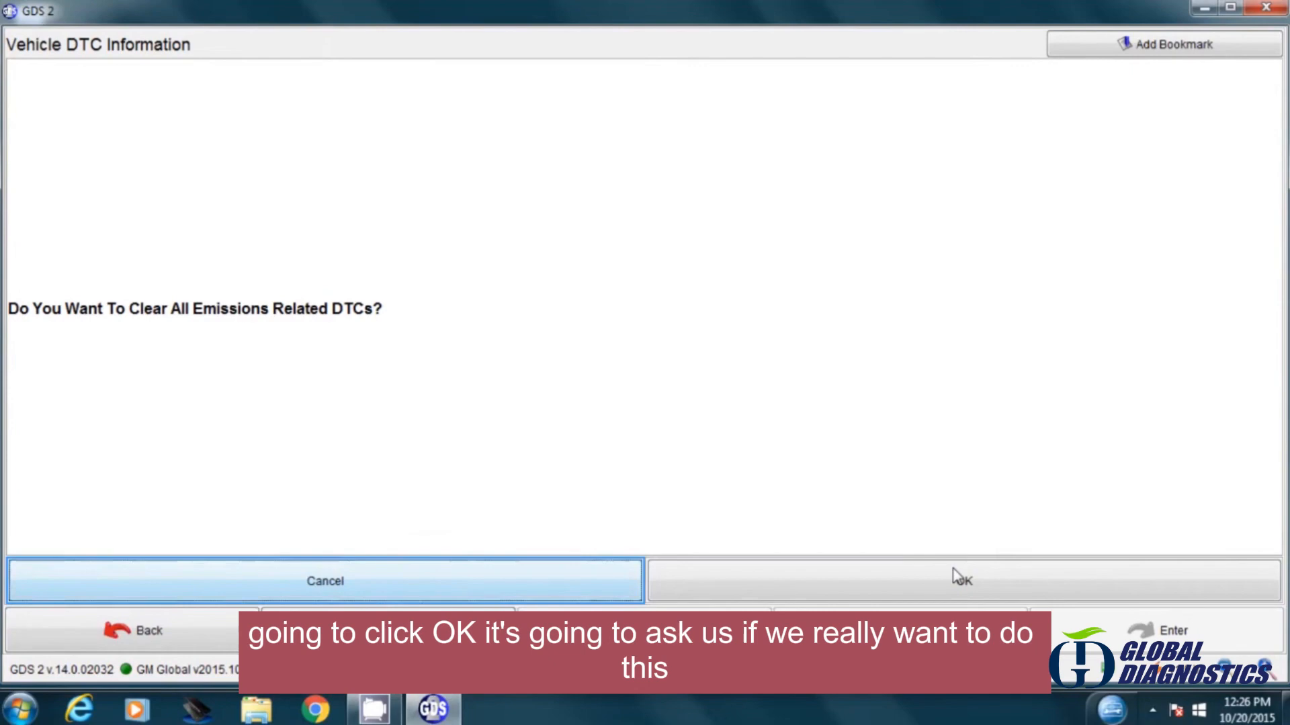
pyautogui.click(959, 578)
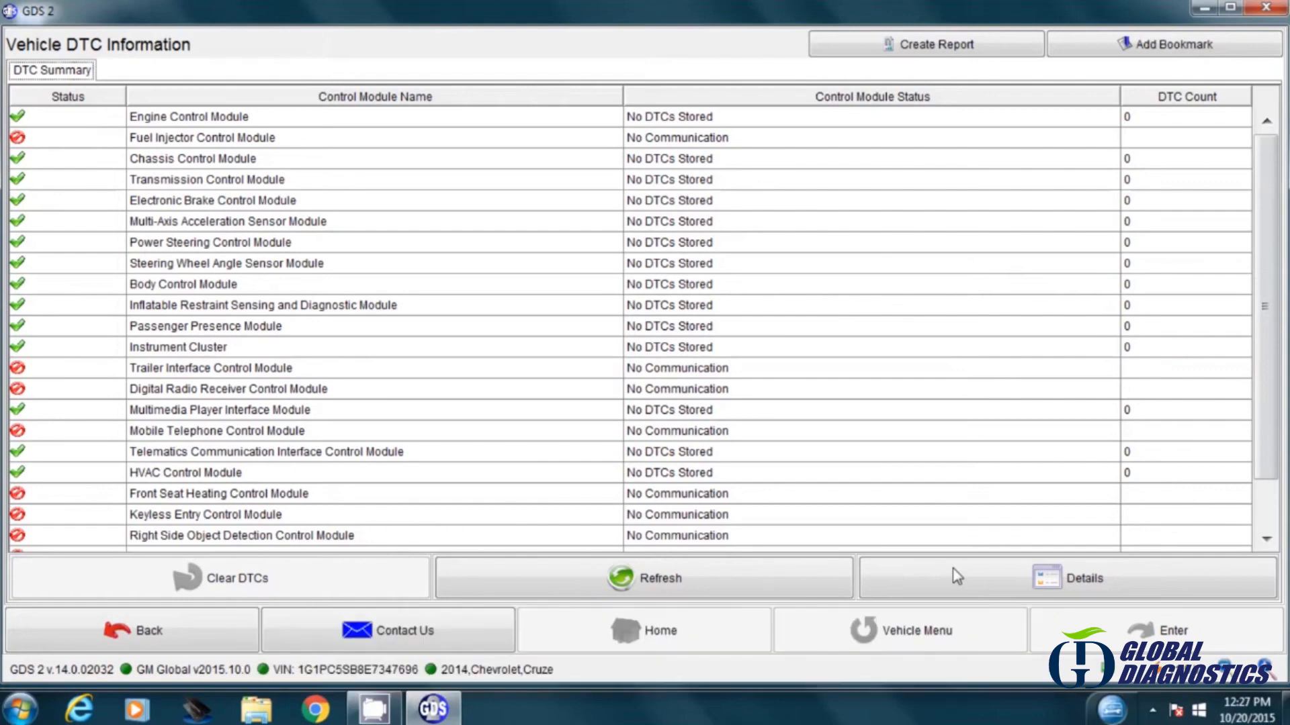
pyautogui.click(141, 631)
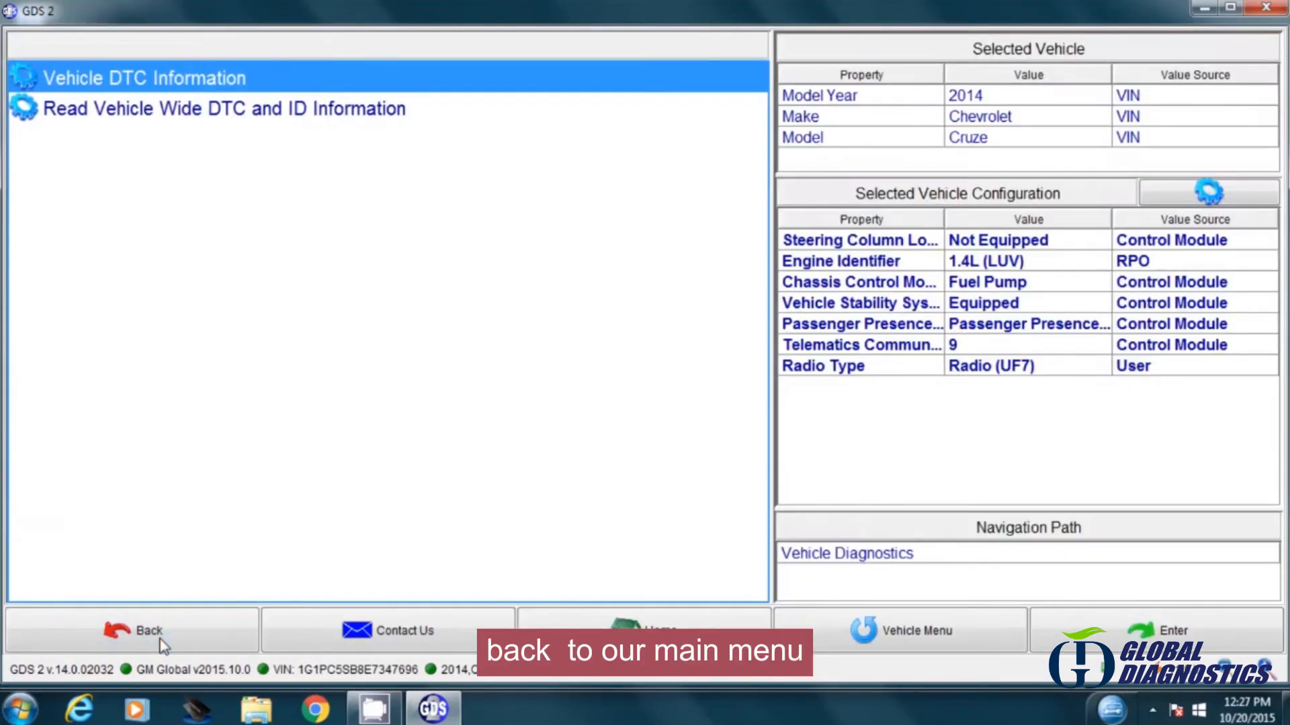
# - Go through Module Diagnostics into the Body Control Module's control functions
pyautogui.click(149, 632)
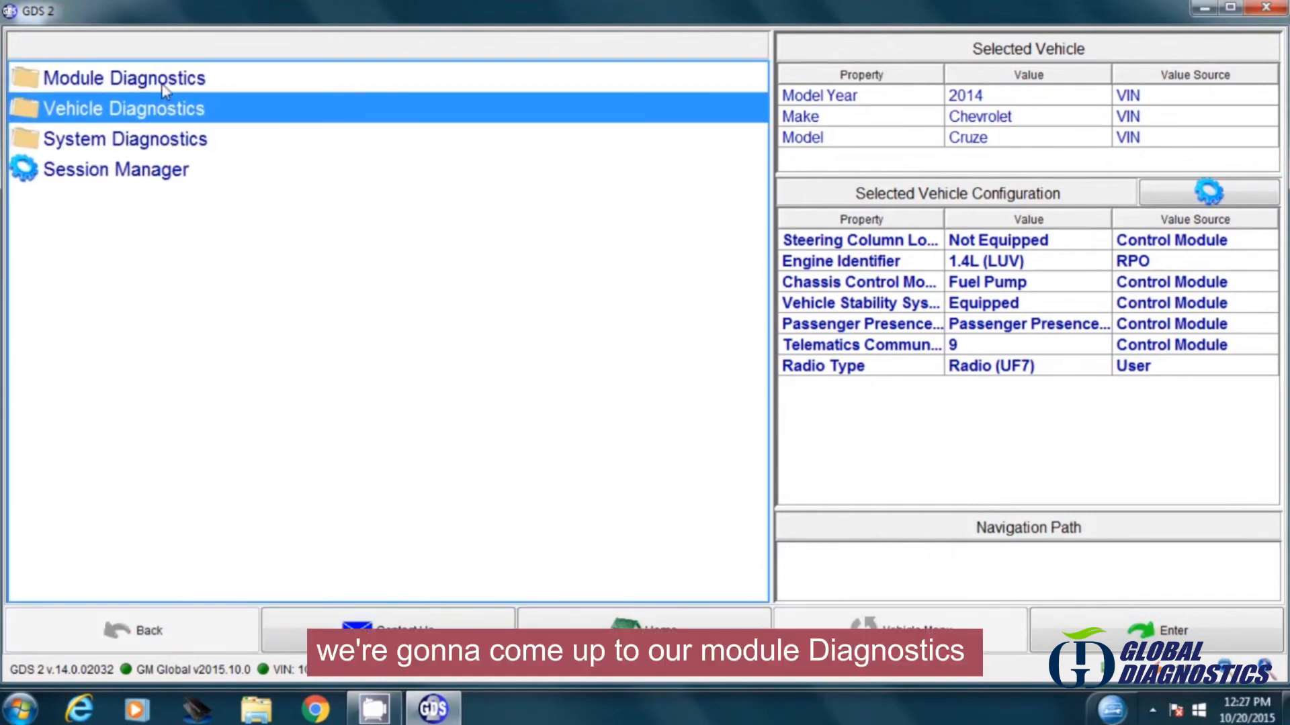
pyautogui.doubleClick(127, 97)
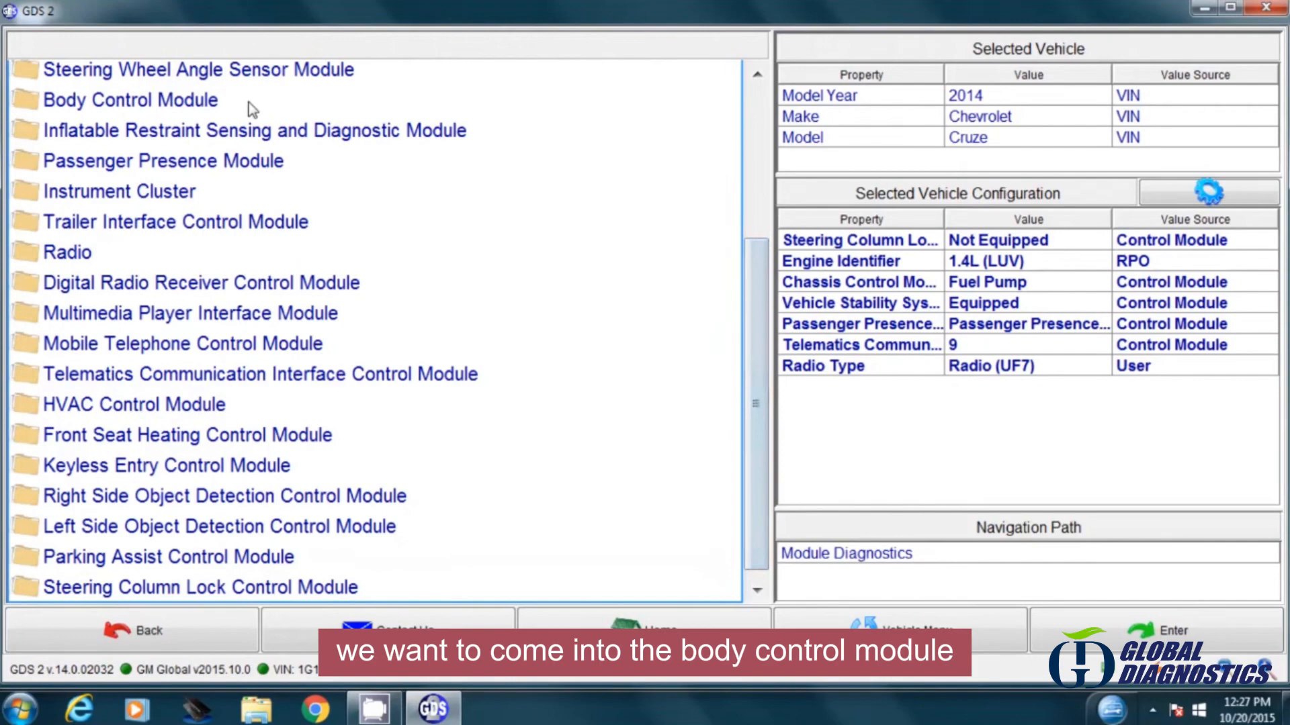
pyautogui.click(131, 99)
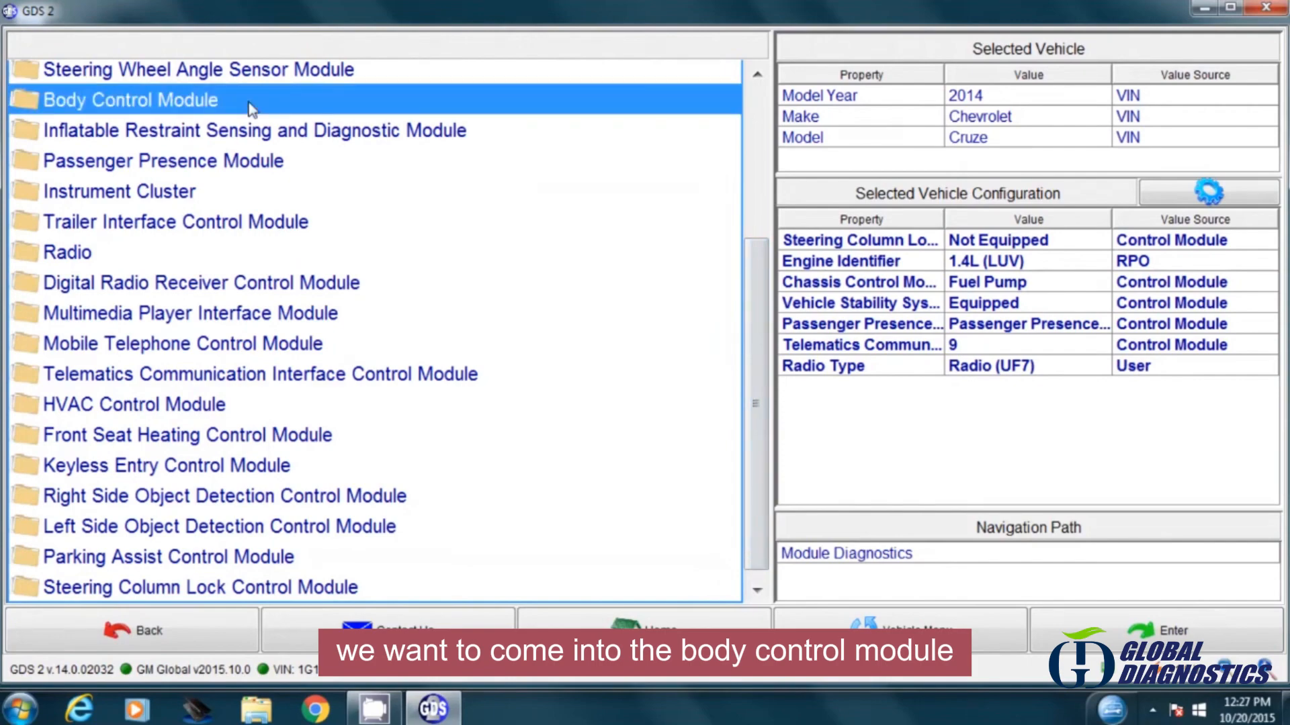
pyautogui.doubleClick(127, 99)
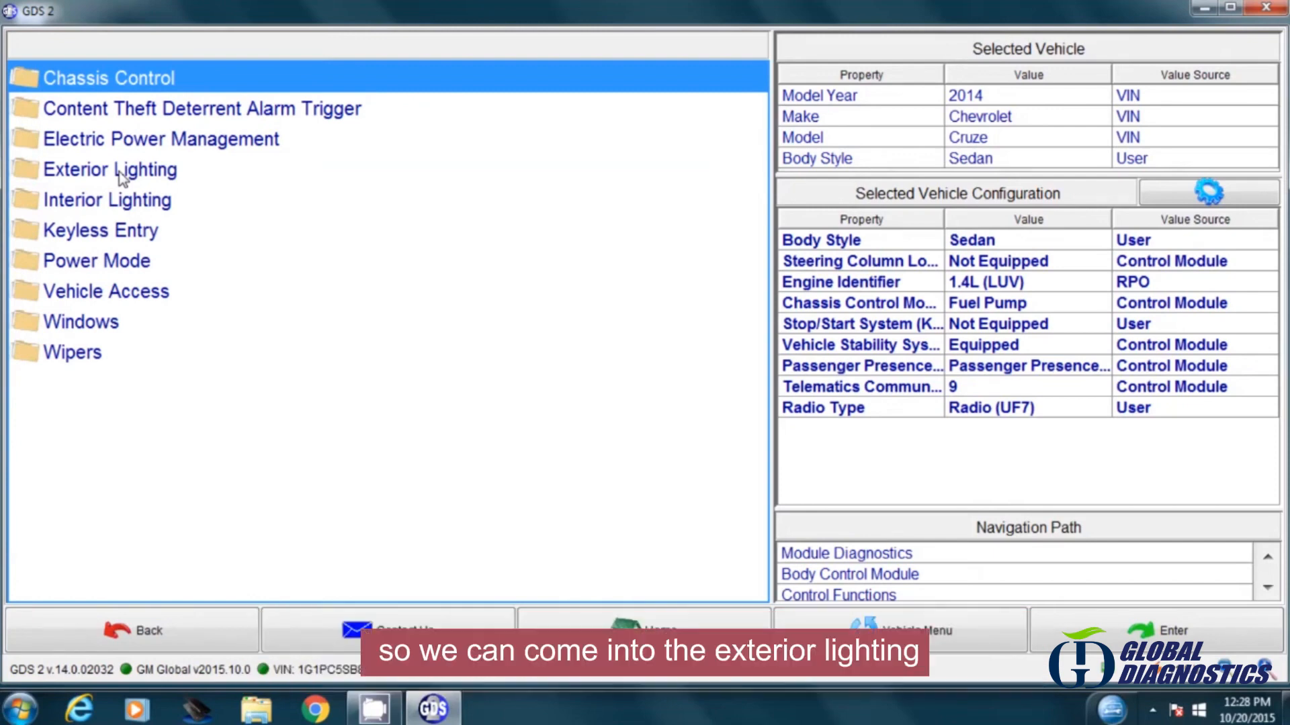
pyautogui.moveTo(162, 173)
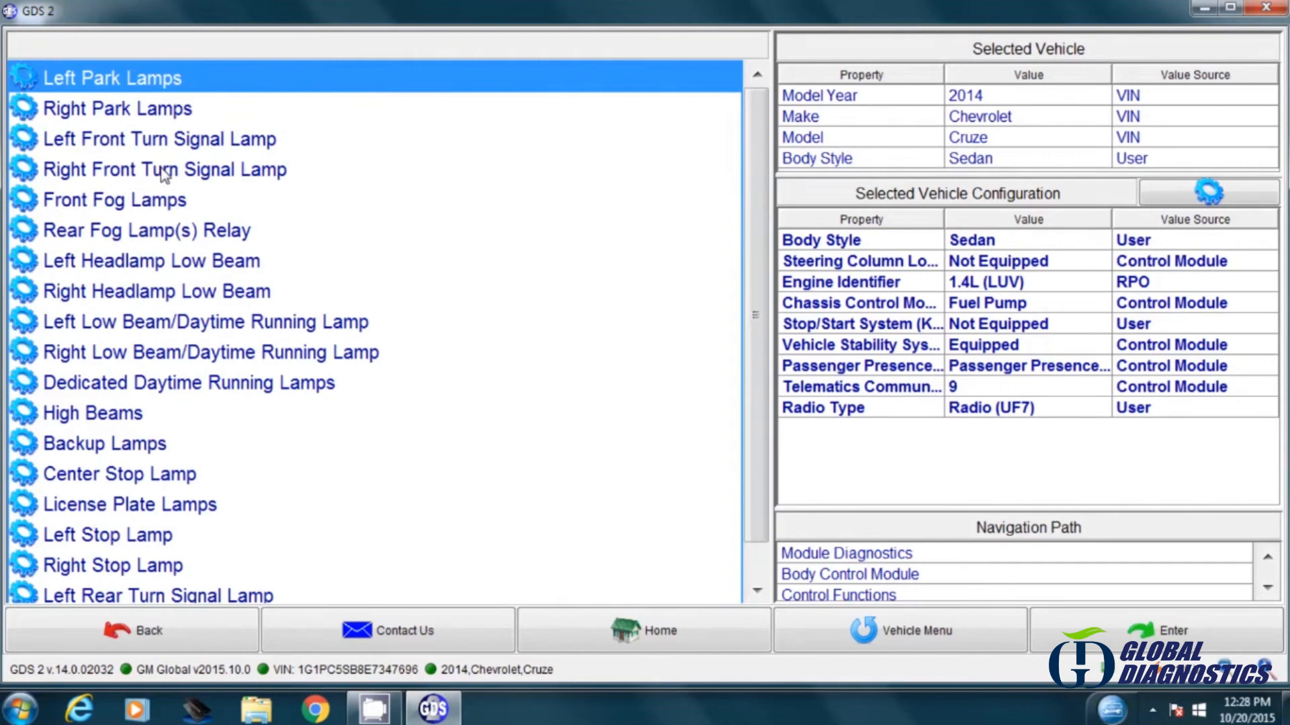
pyautogui.moveTo(128, 425)
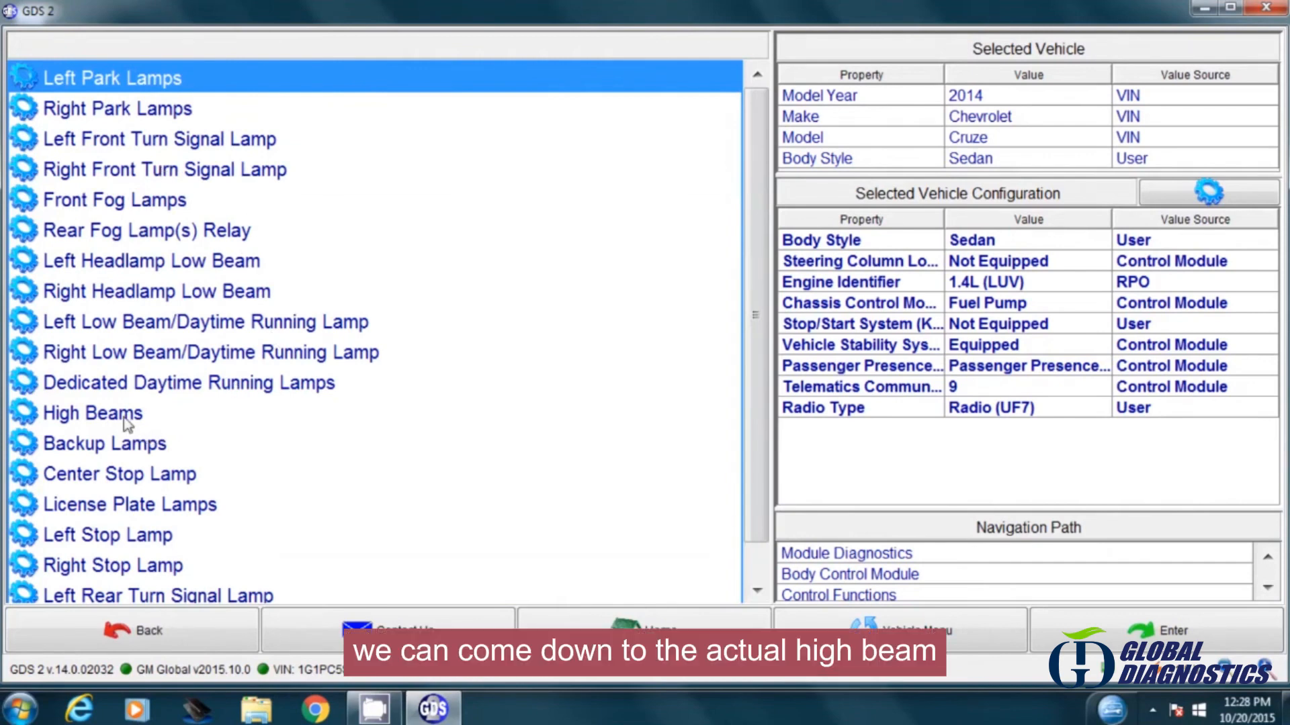
# - Command the High Beams active then inactive, and exit the high beam procedure
pyautogui.click(91, 413)
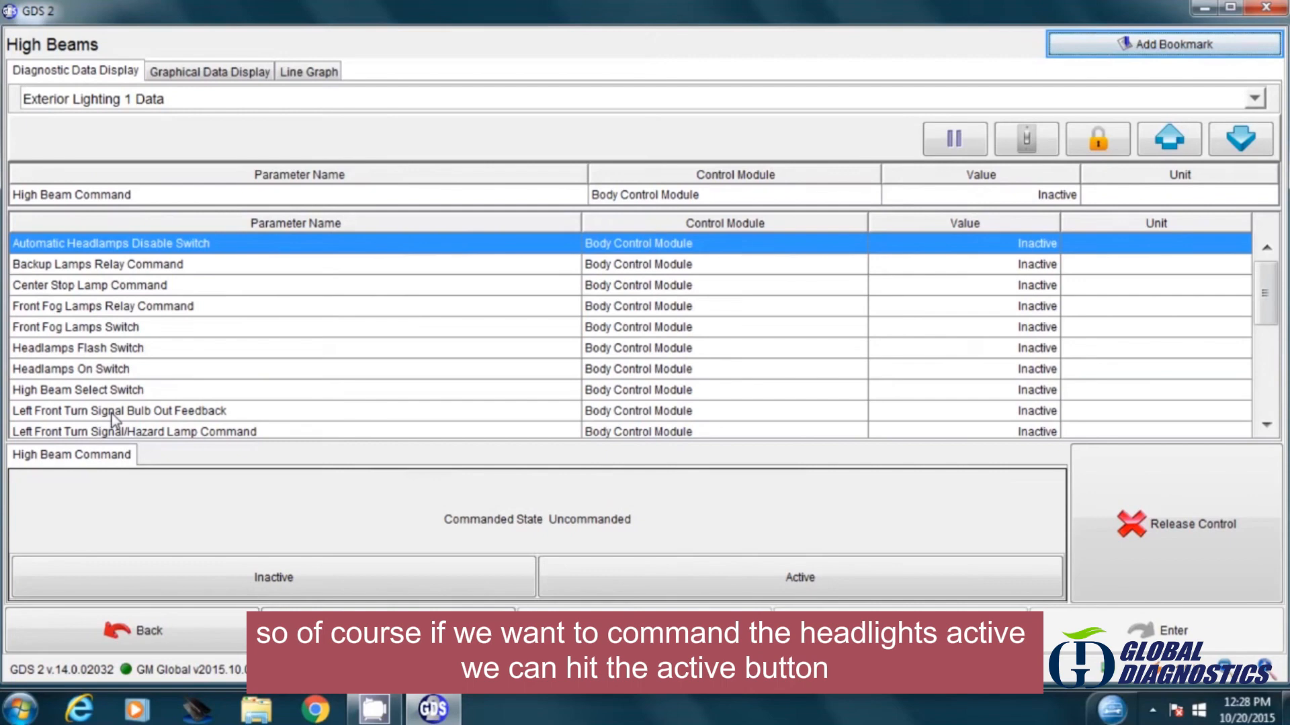
pyautogui.click(799, 578)
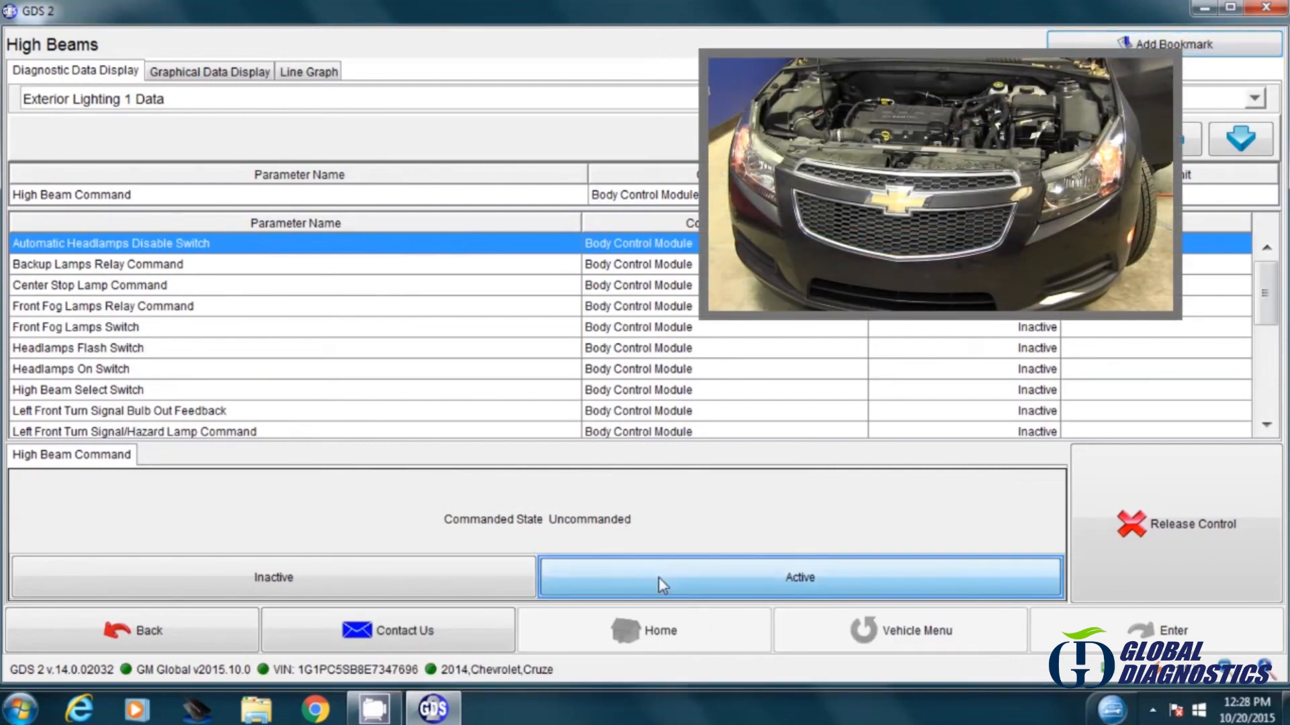
pyautogui.click(798, 577)
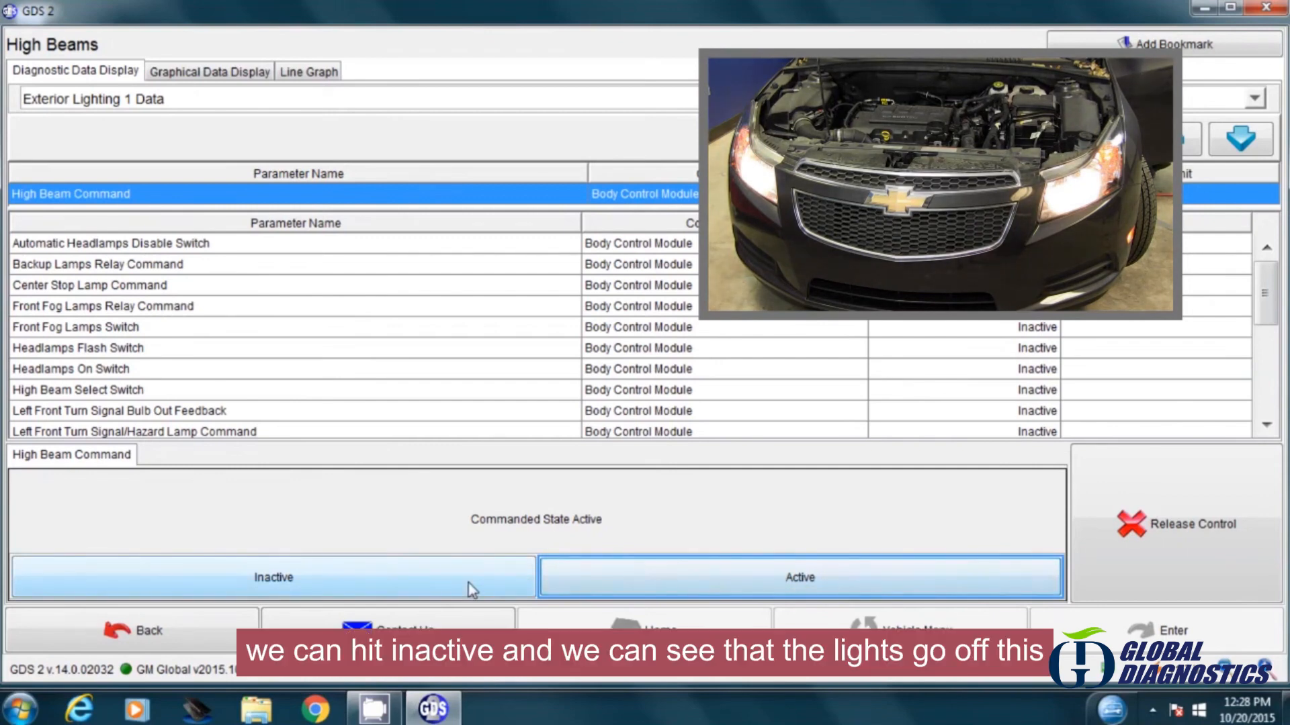
pyautogui.click(274, 577)
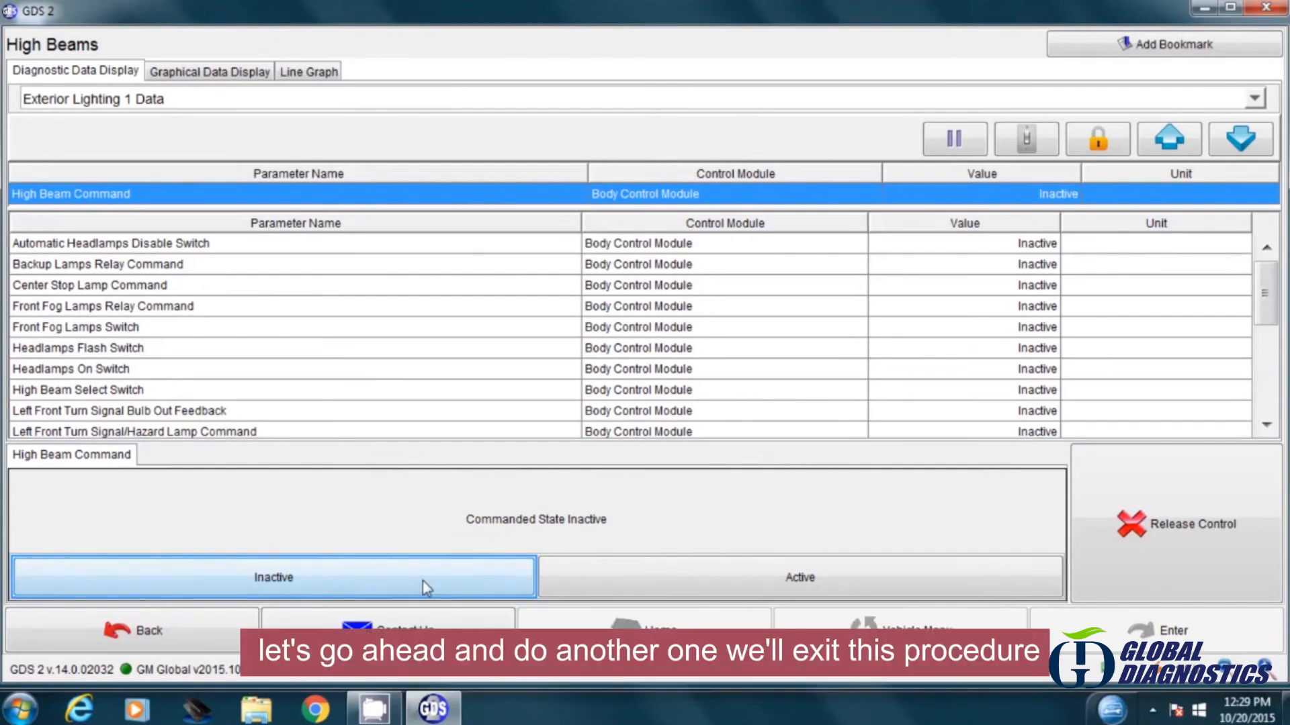
pyautogui.click(145, 631)
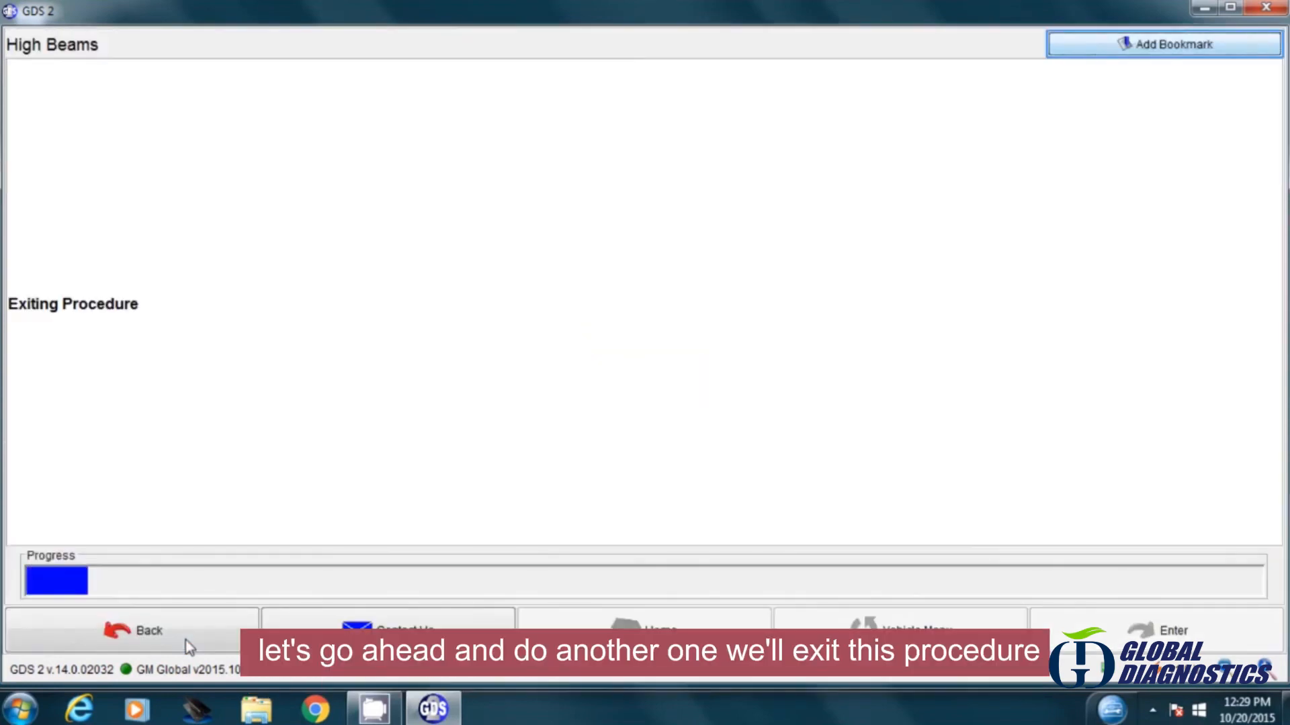
# - Return to the exterior lighting list and reach the Passenger Window Motor control
pyautogui.click(134, 631)
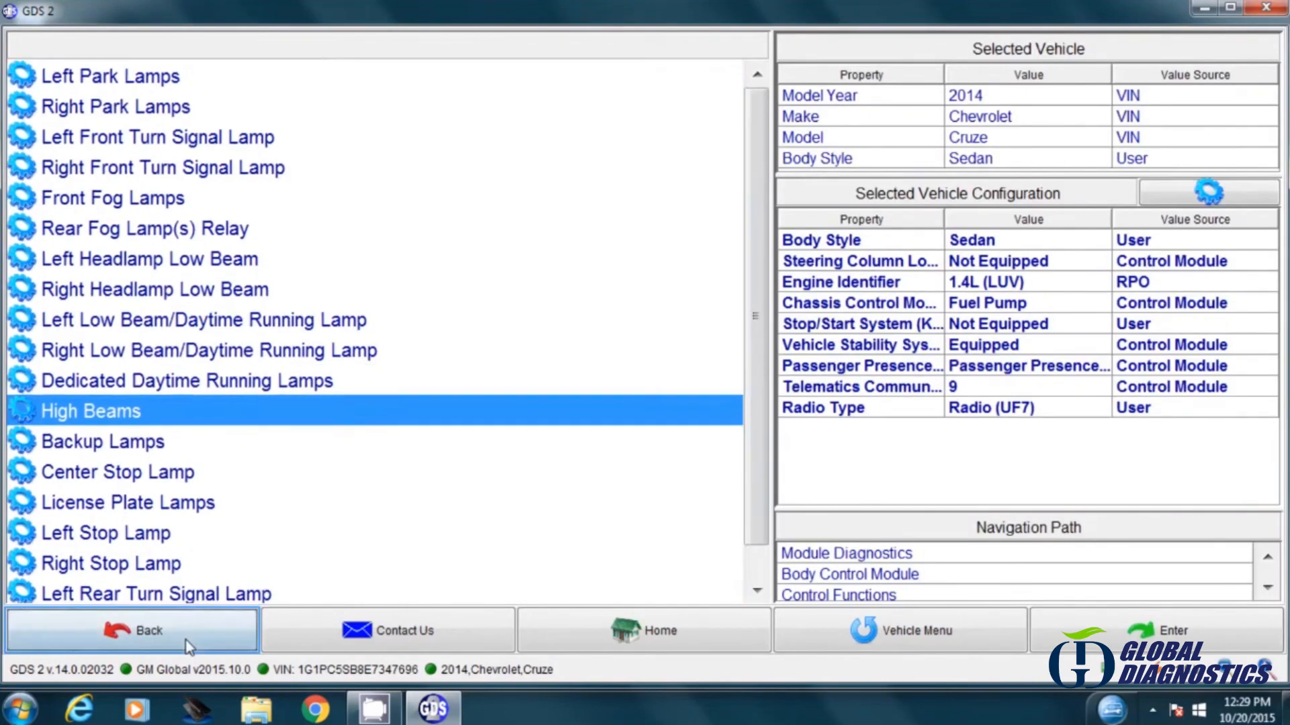
pyautogui.click(131, 630)
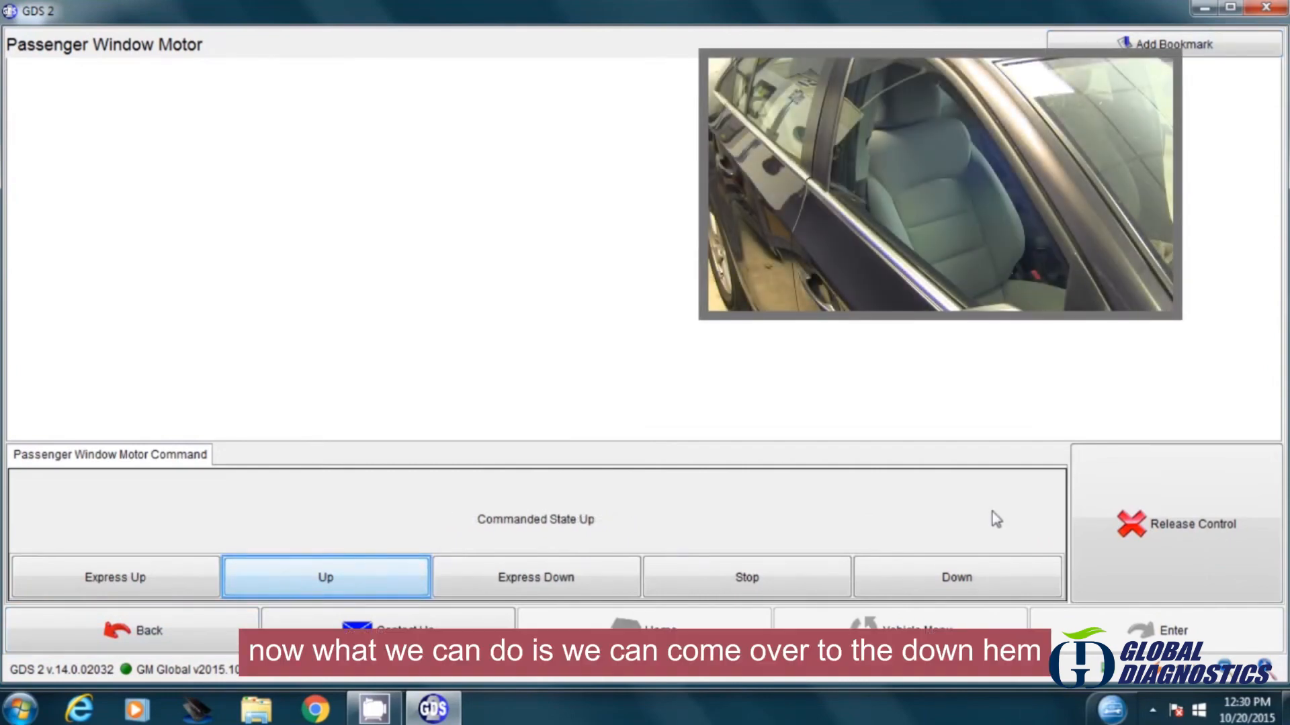
# - Command the passenger window Down, Up, then Down again, and exit the window motor procedure
pyautogui.click(957, 578)
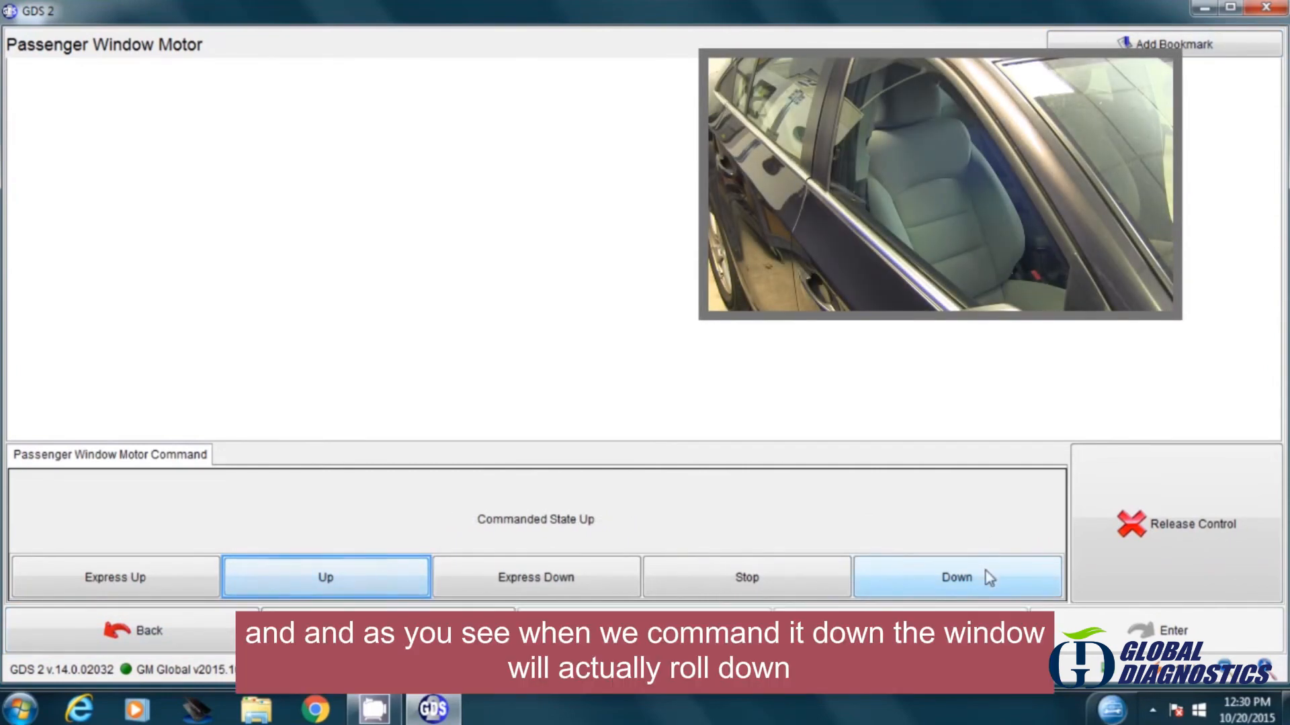
pyautogui.click(956, 578)
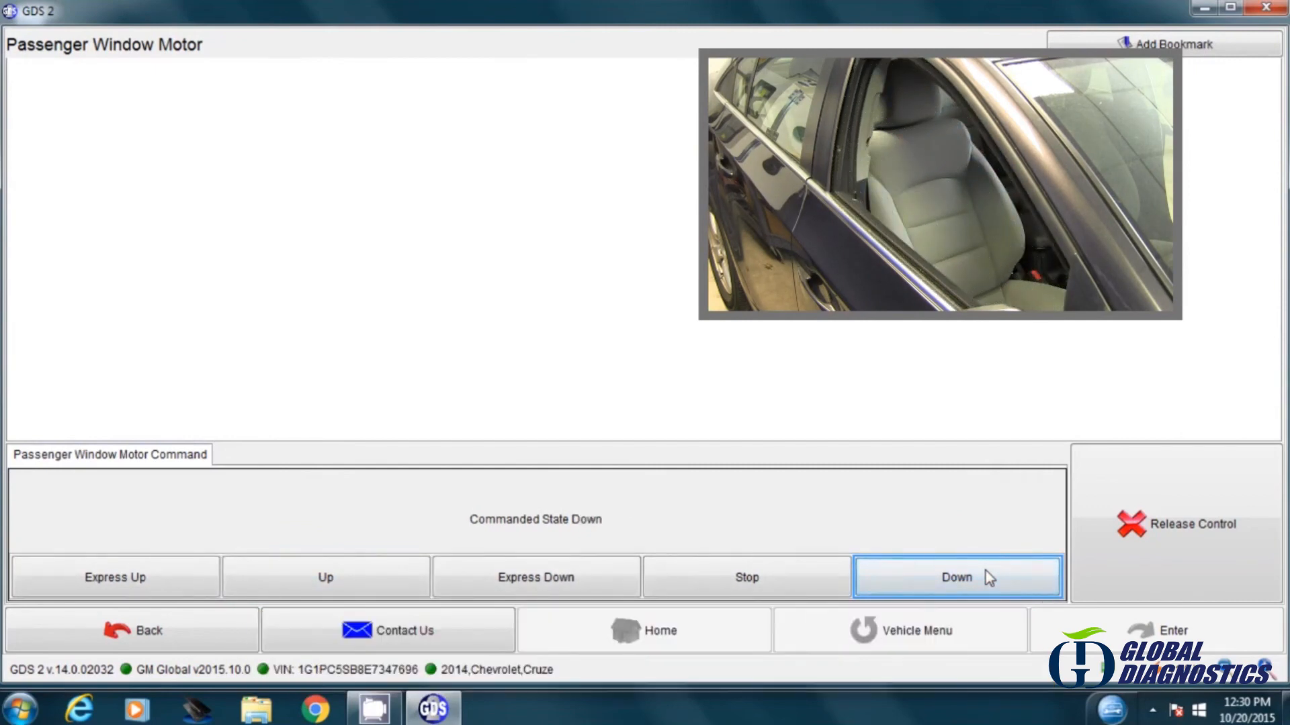
pyautogui.moveTo(306, 564)
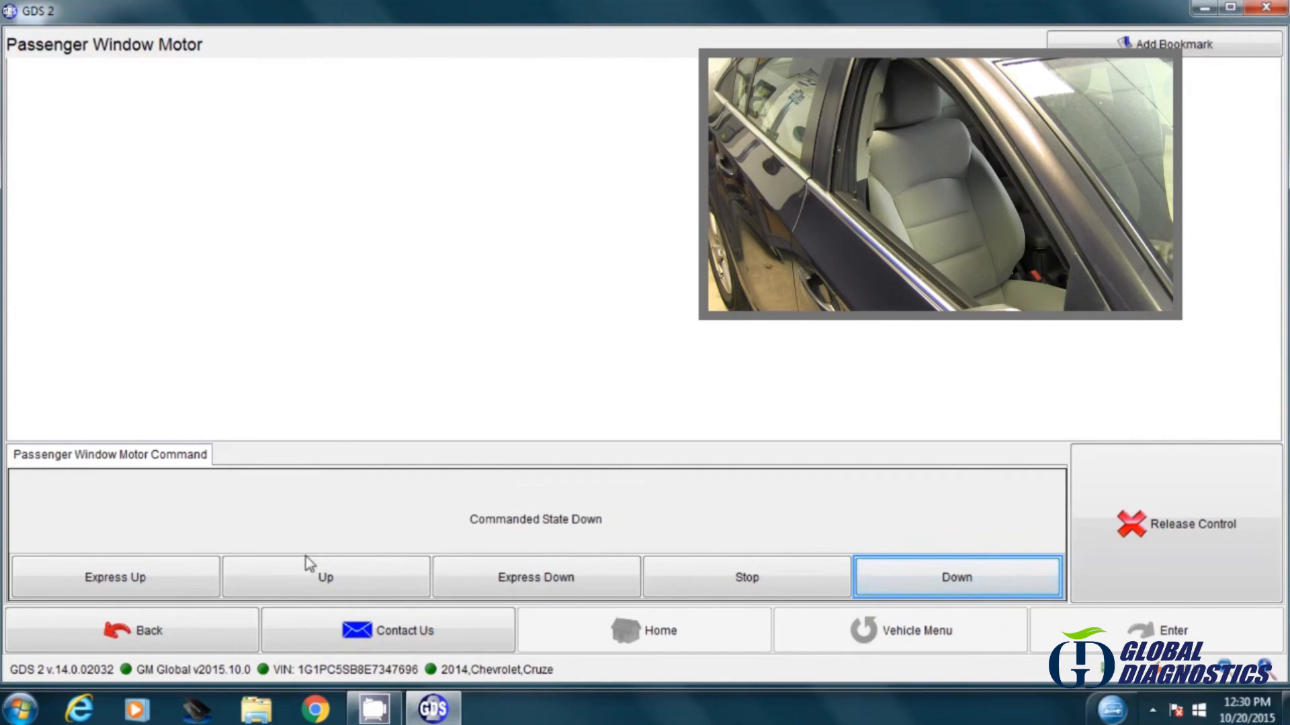
pyautogui.click(325, 577)
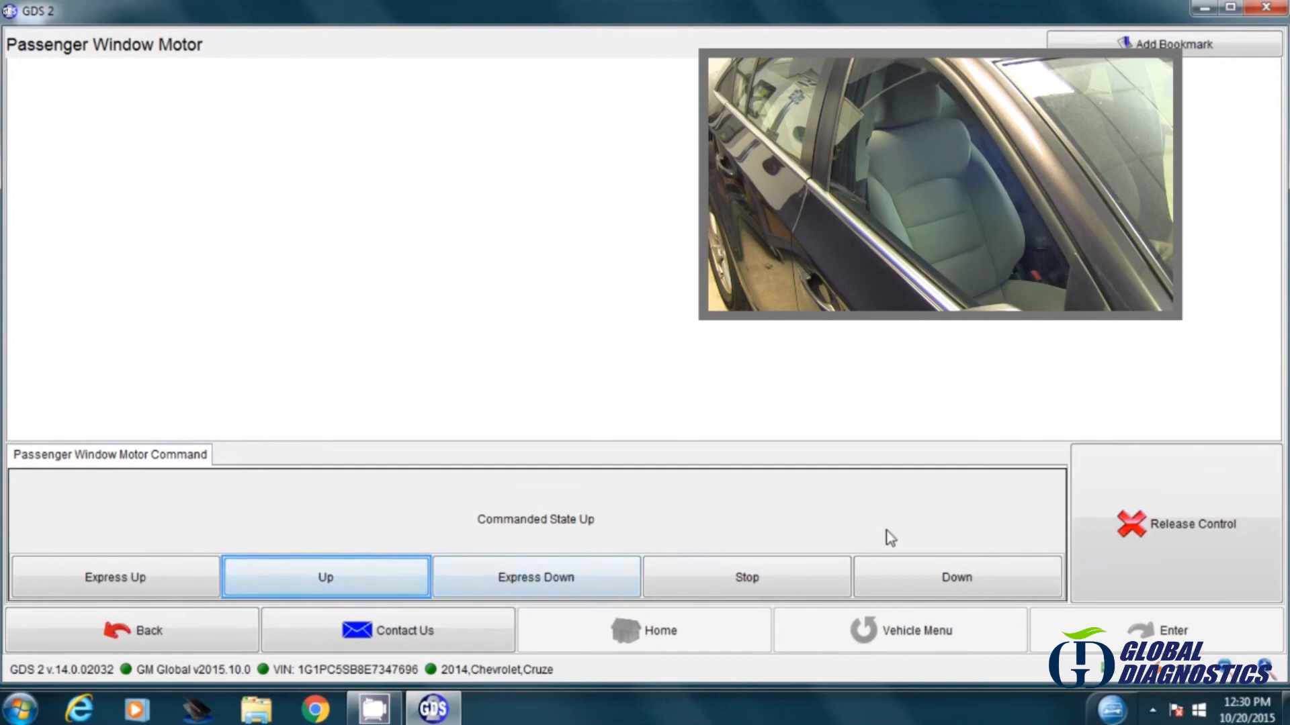
pyautogui.click(956, 578)
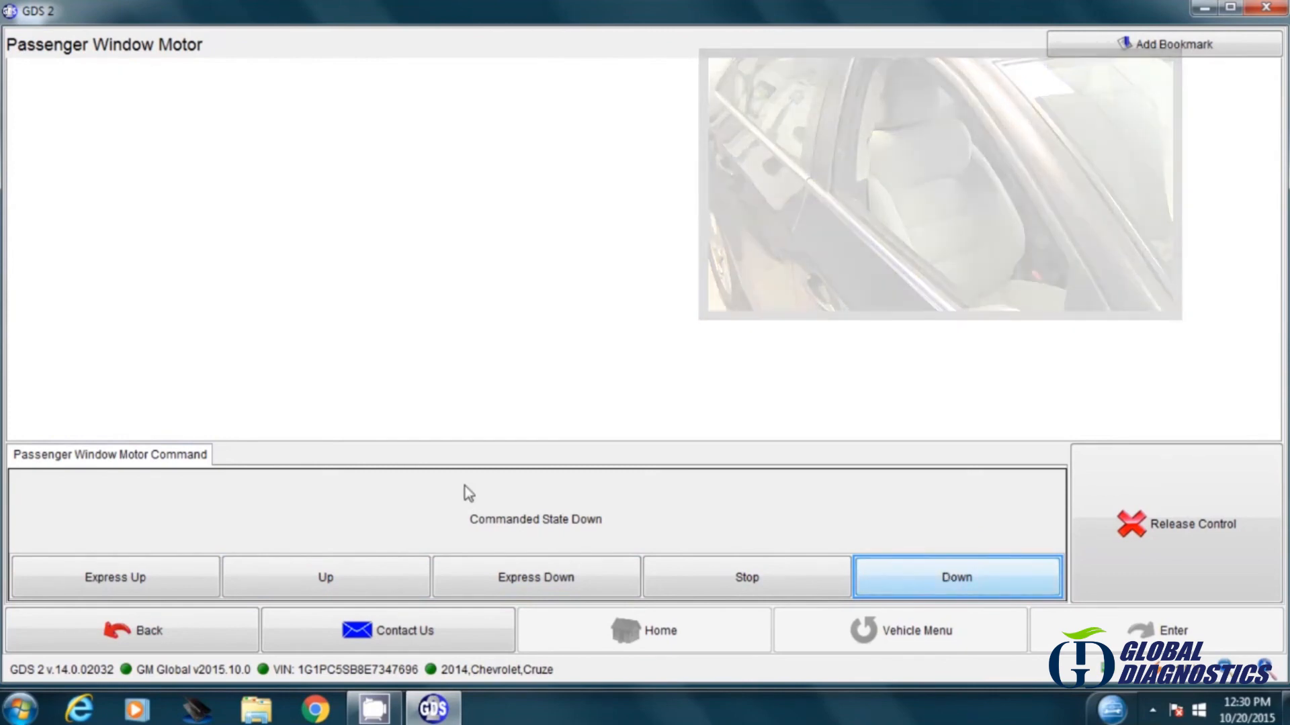
pyautogui.click(151, 630)
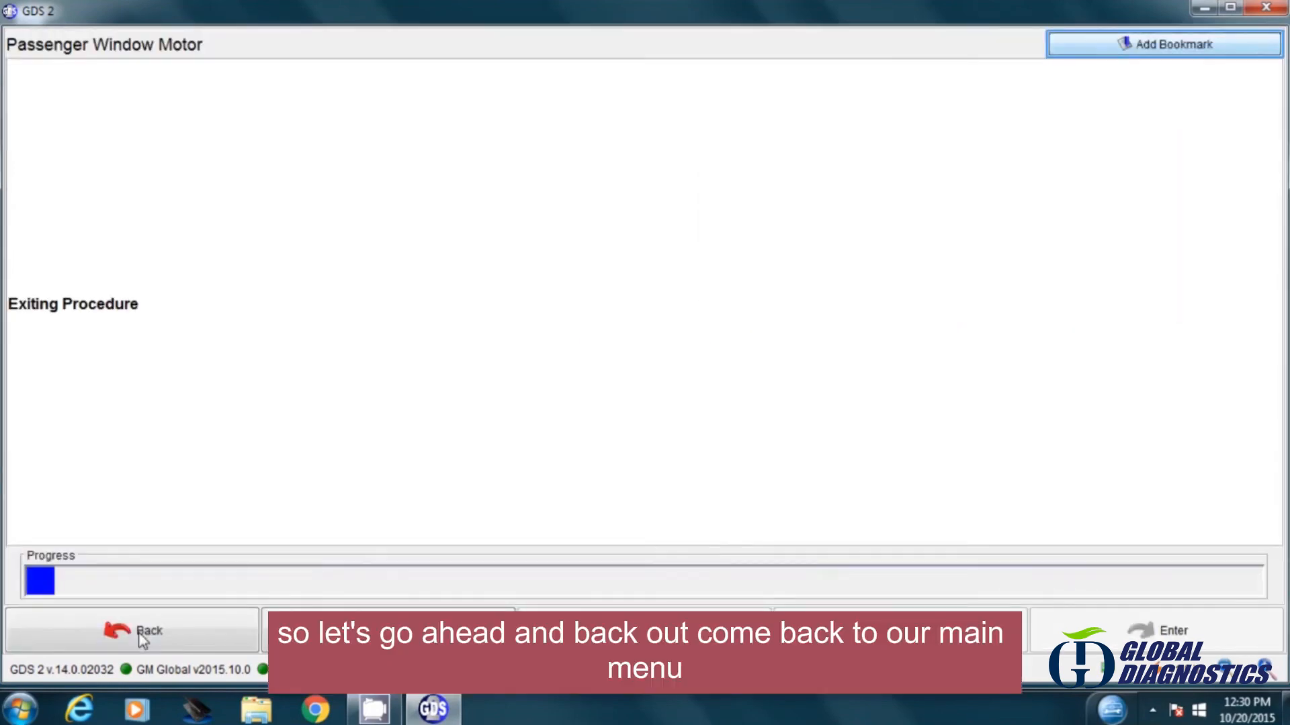
# - Back out through the function lists to the Module Diagnostics list of control modules
pyautogui.click(148, 631)
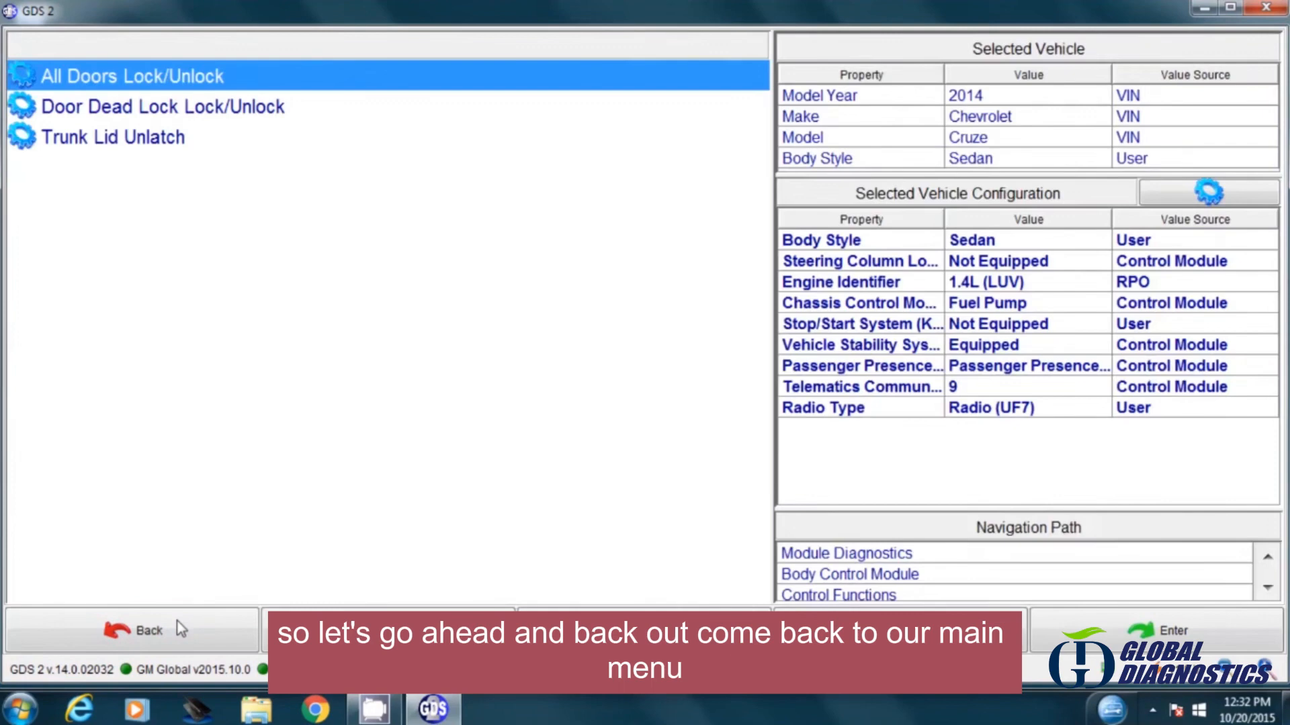
pyautogui.click(151, 632)
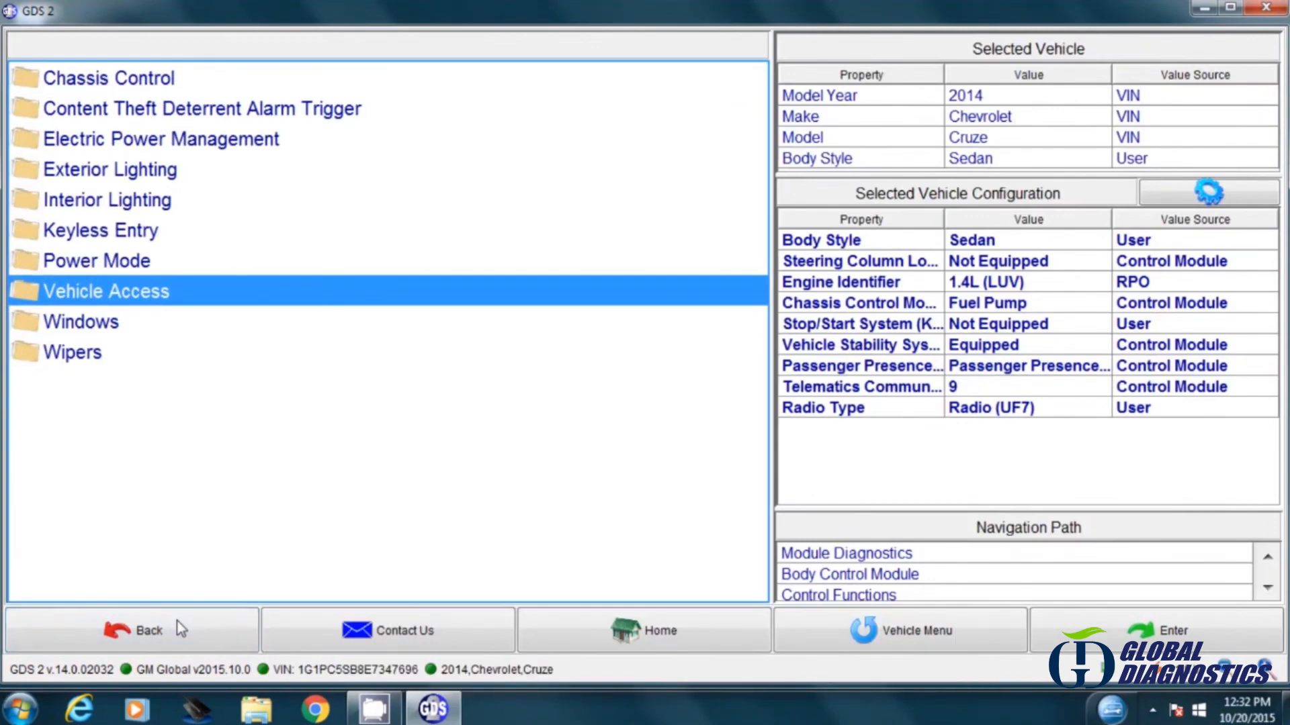
pyautogui.click(147, 630)
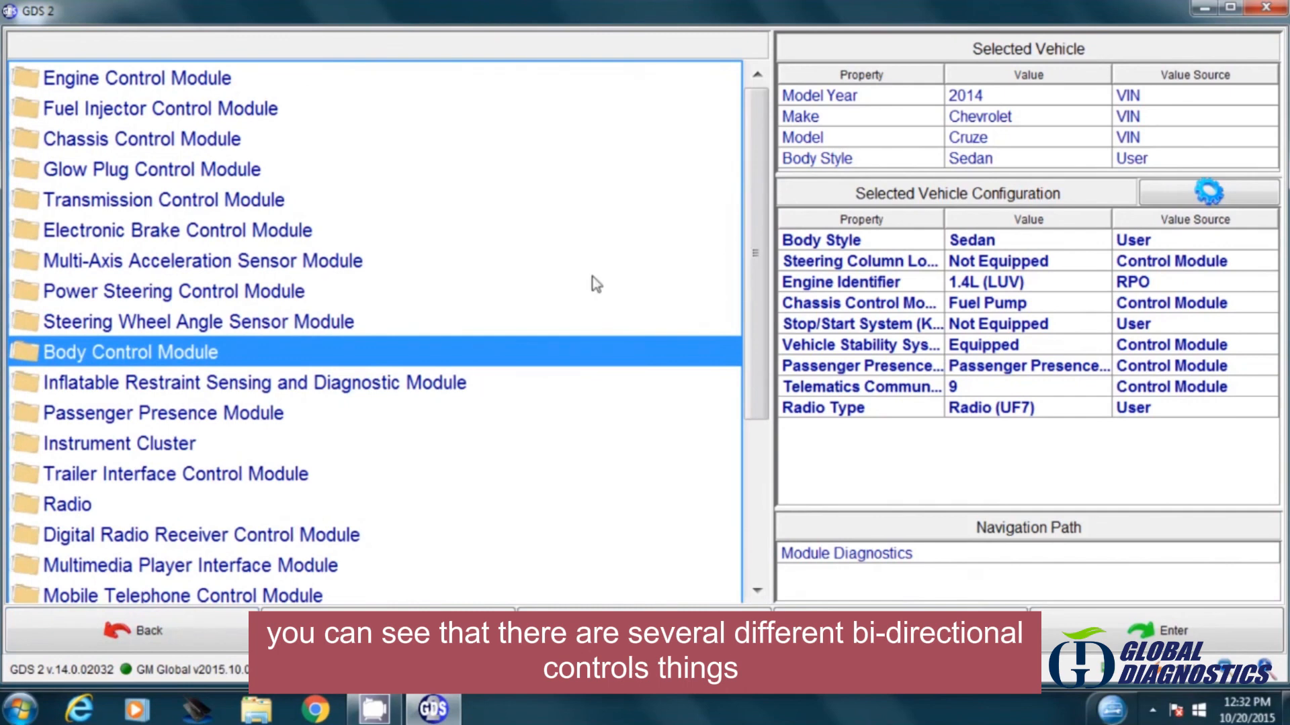
pyautogui.moveTo(755, 163)
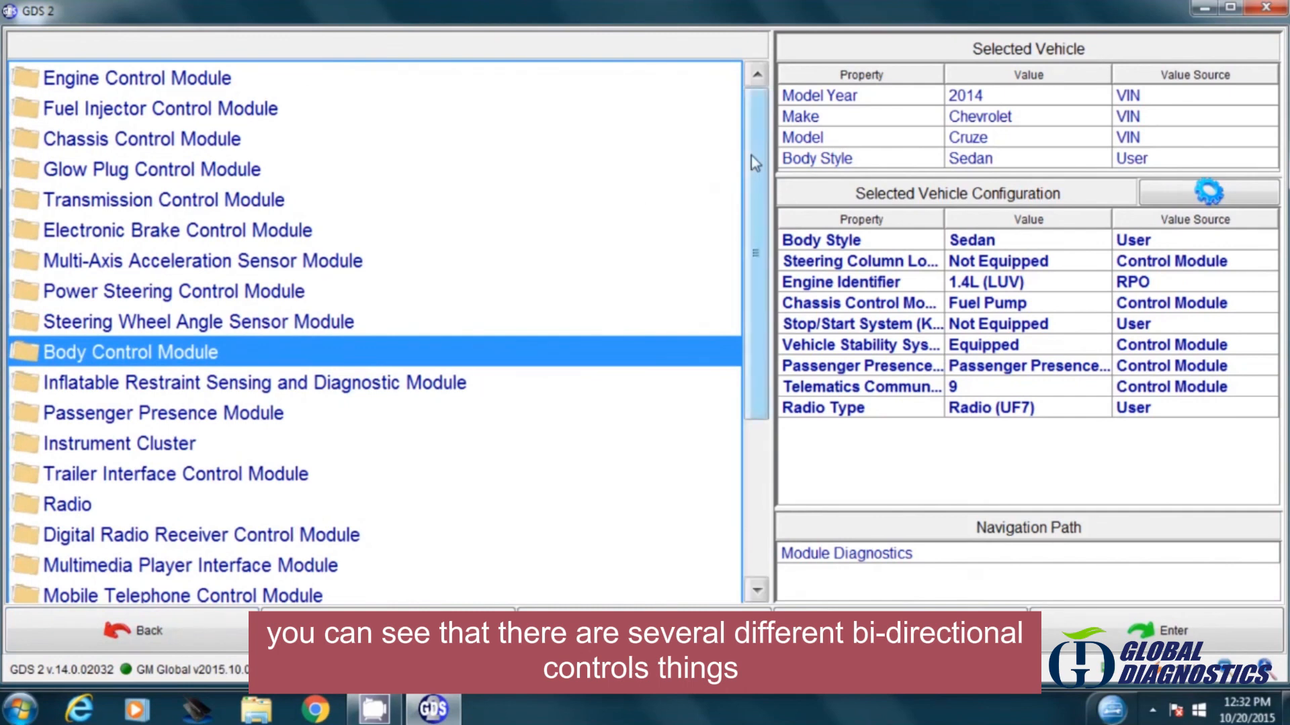
pyautogui.scroll(-3)
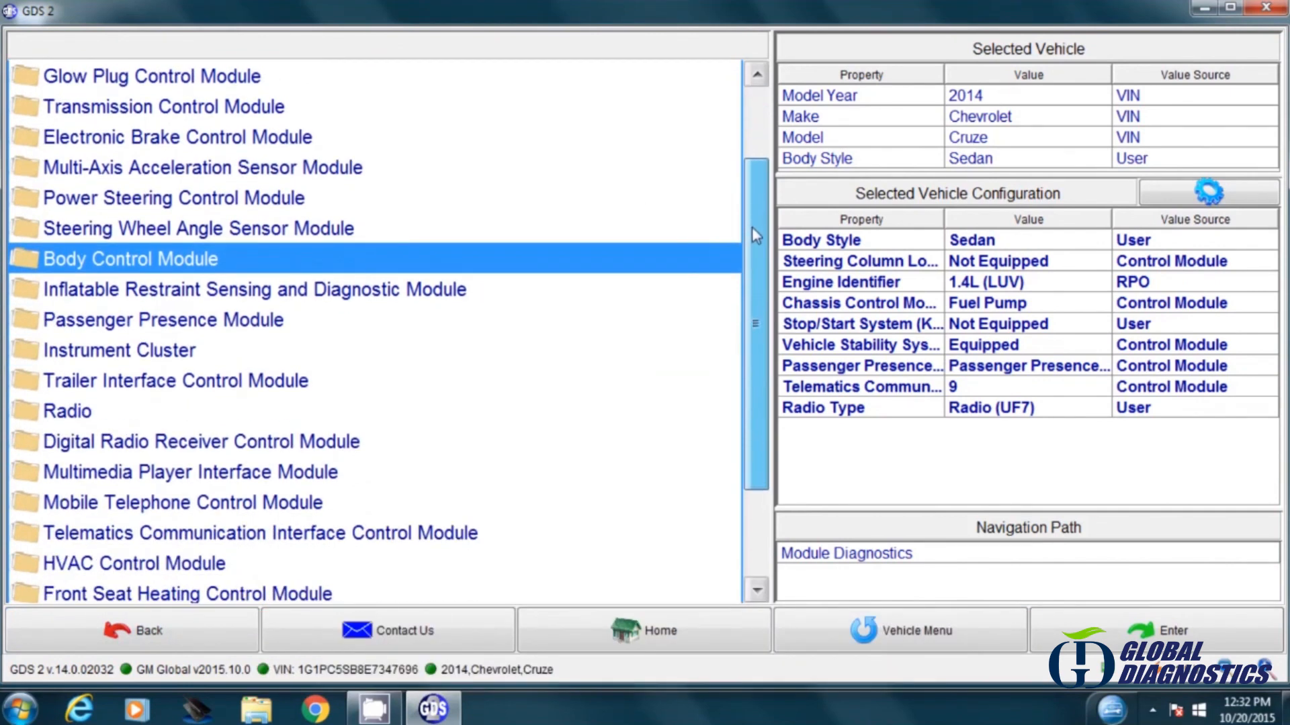